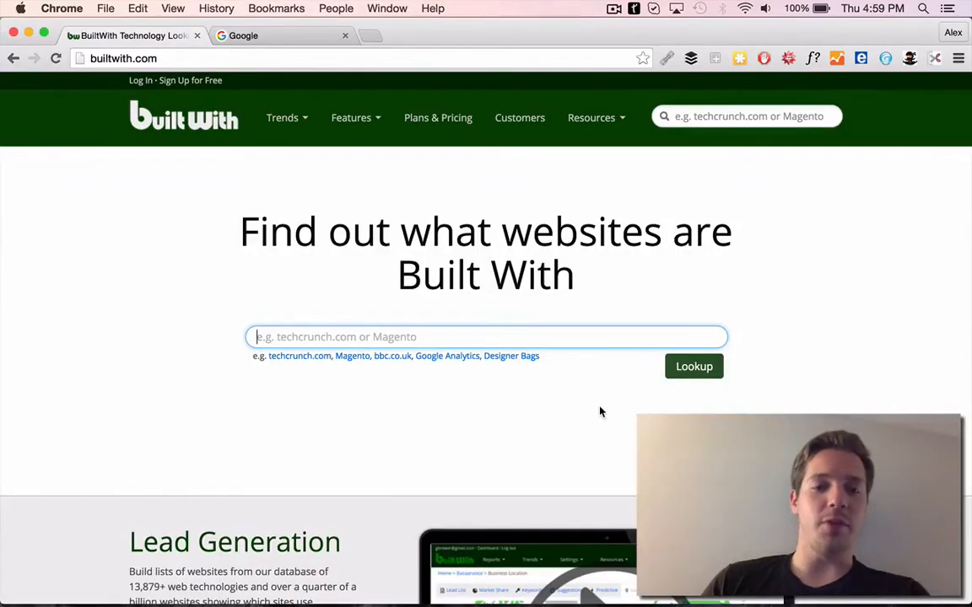
mouse_move(299, 355)
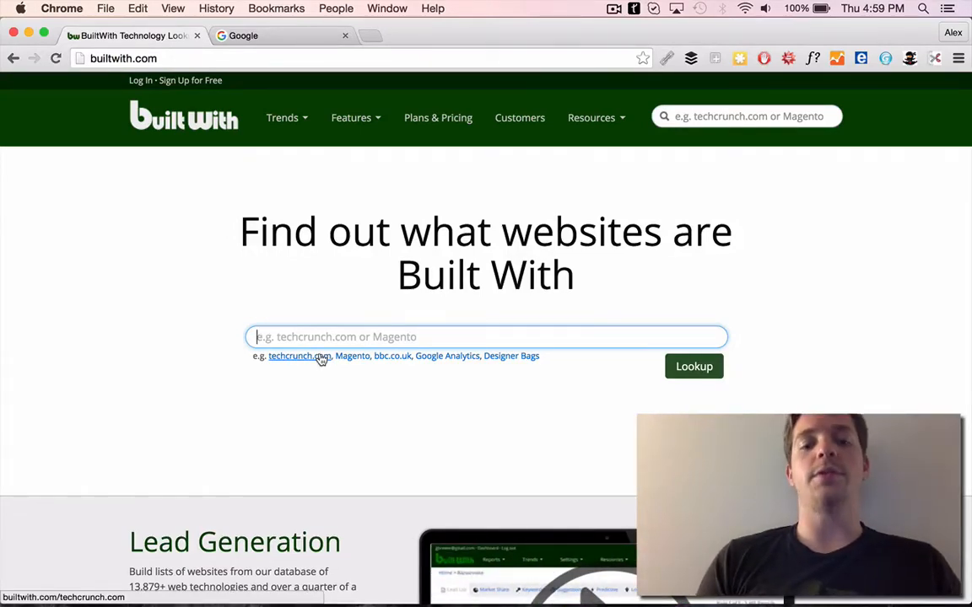
Look up 'wordpress', request its lead list, and return to the Websites using WordPress sample list.
text(wor)
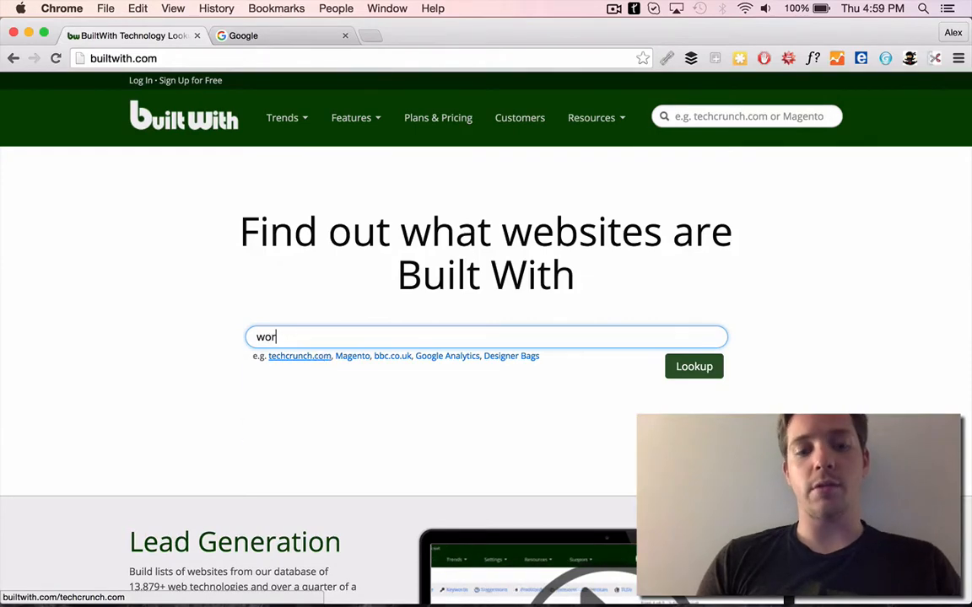
click(694, 366)
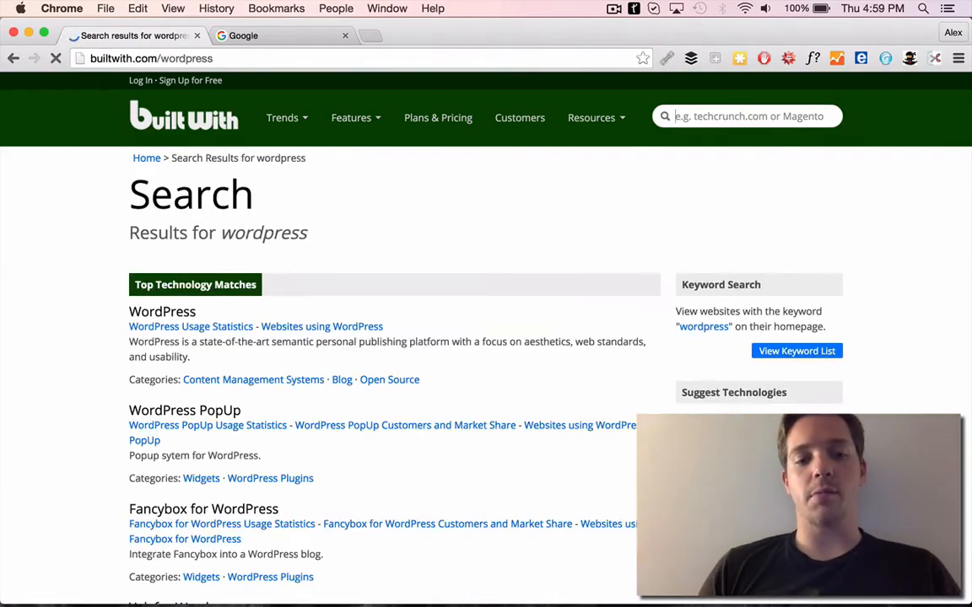
scroll(down, 3)
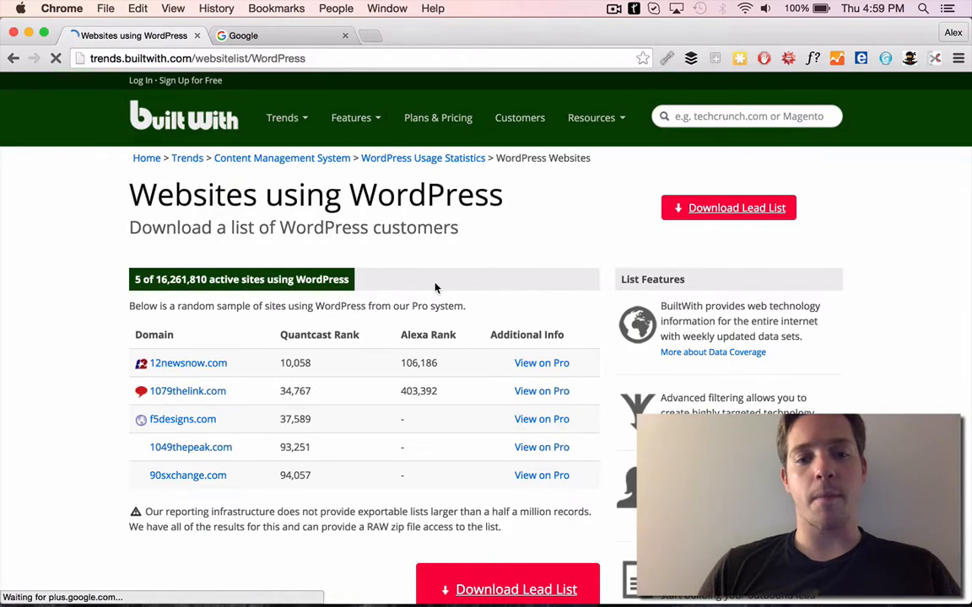
scroll(down, 3)
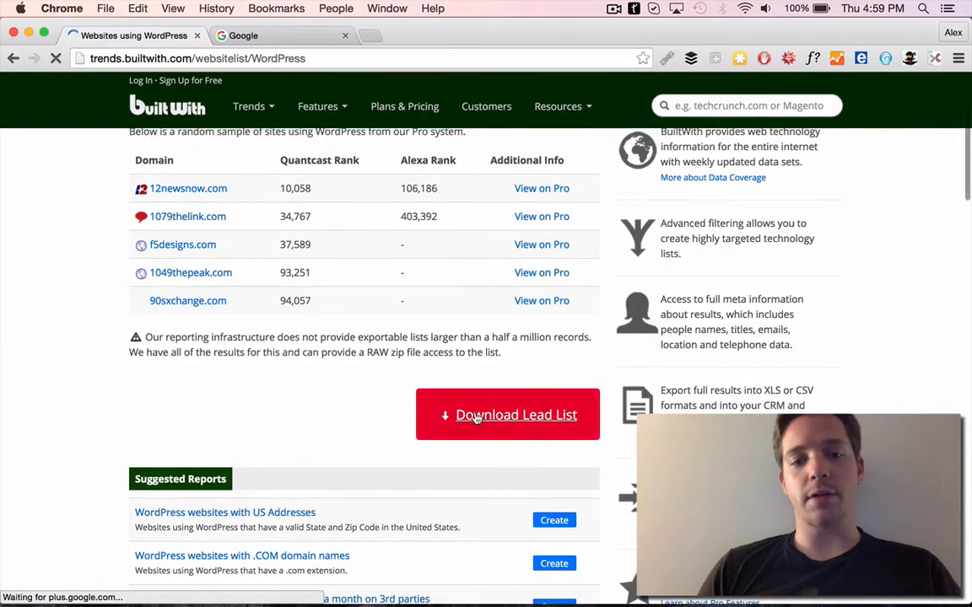
click(507, 414)
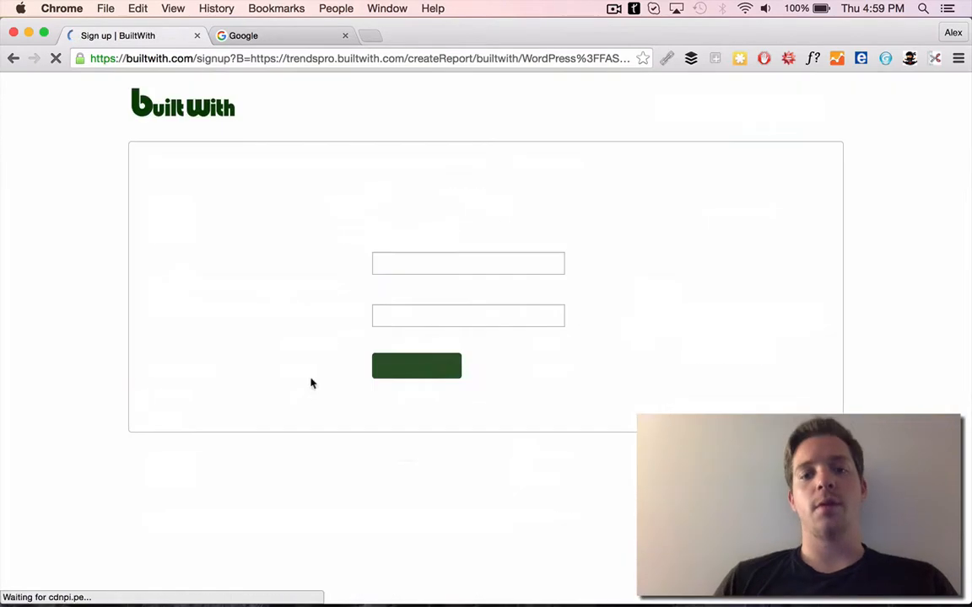
click(12, 58)
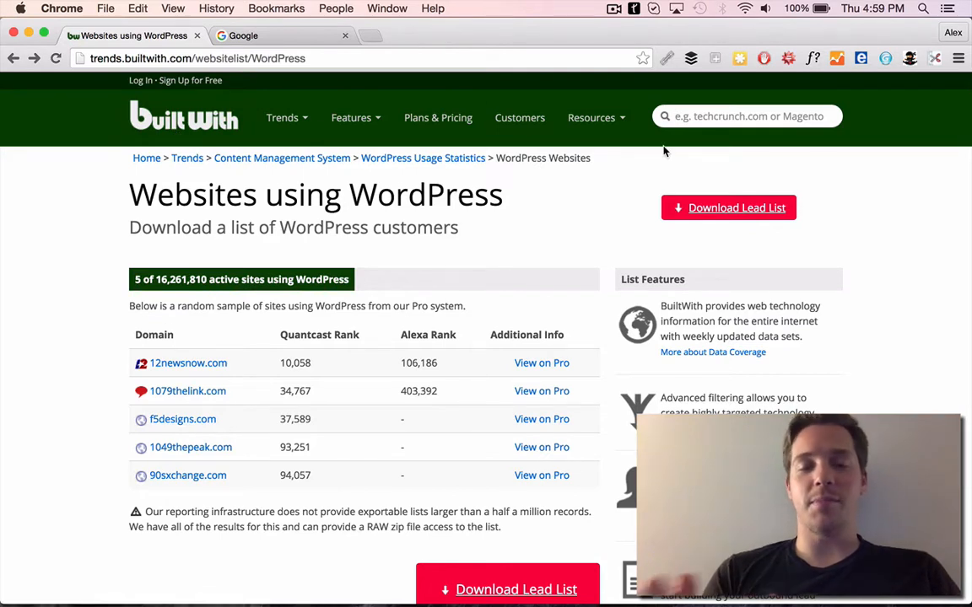
Look up appsumo.com's technology profile and select the GoDaddy SSL entry.
text(appsumo.c)
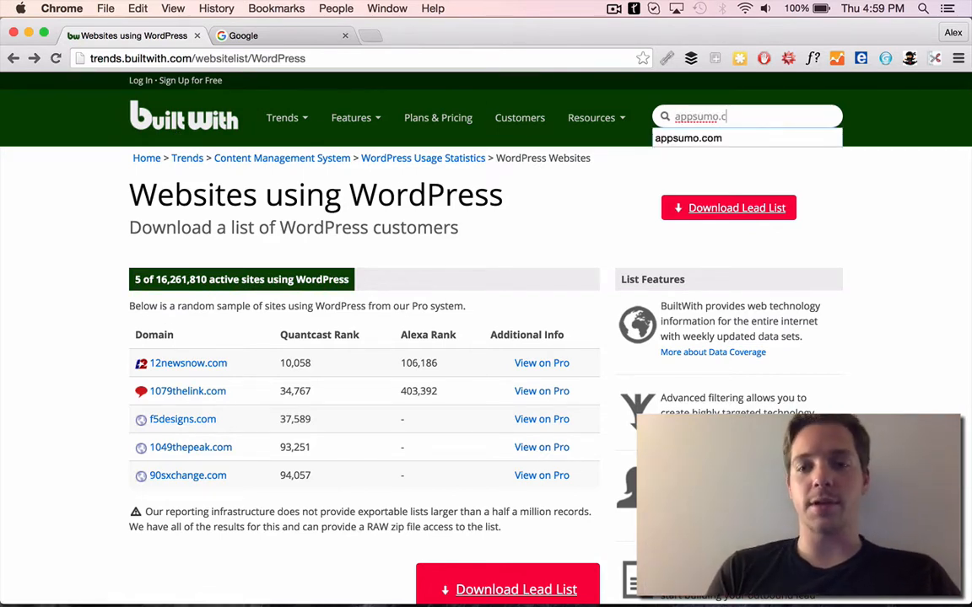
click(687, 138)
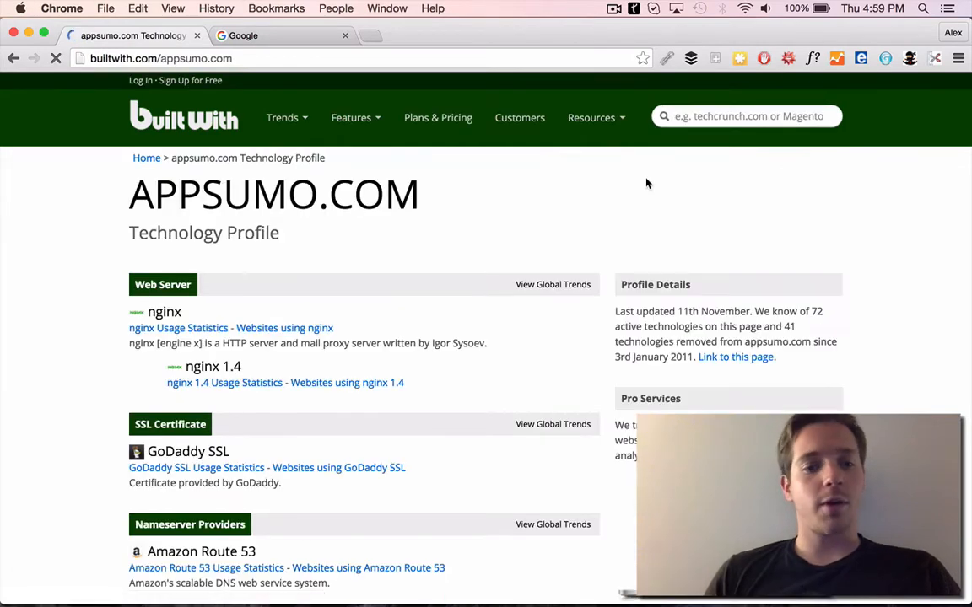
scroll(down, 3)
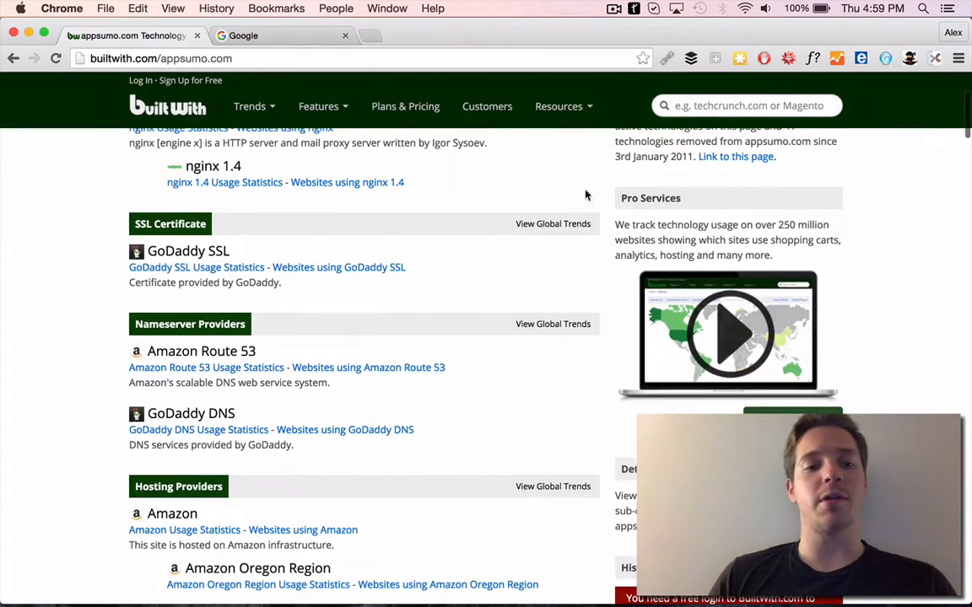
double_click(187, 251)
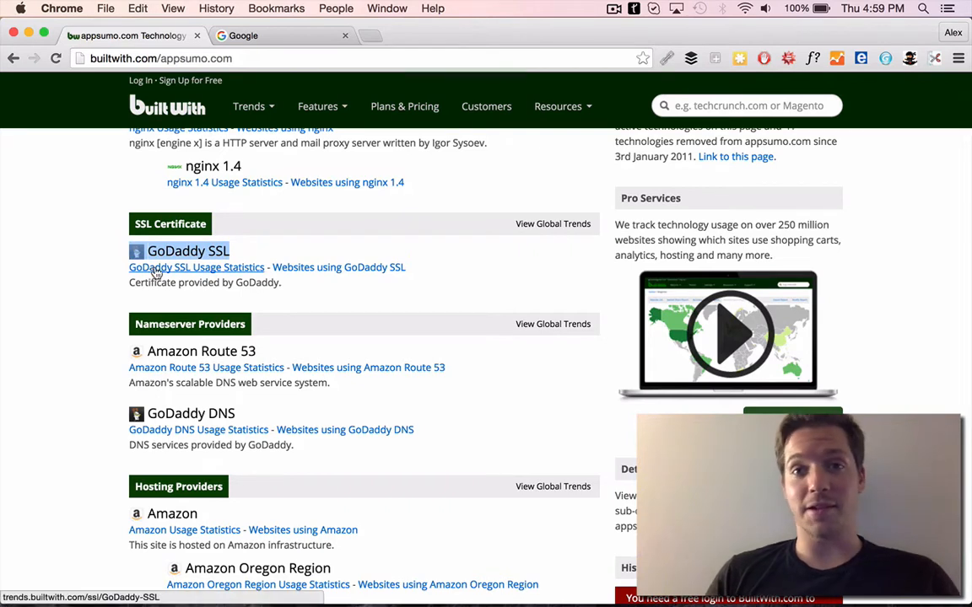
mouse_move(75, 260)
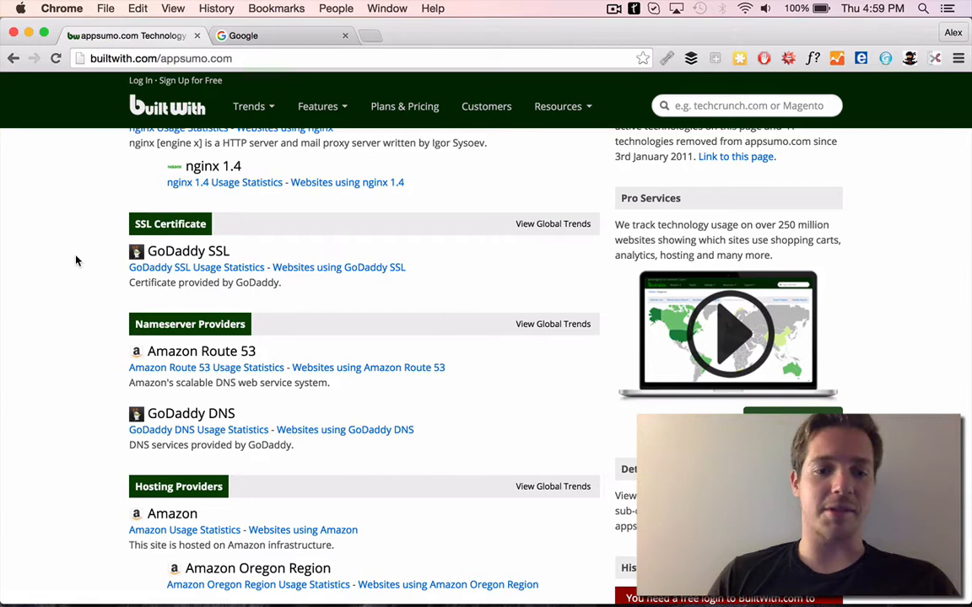
Scroll through appsumo.com's hosting, email and advertising technologies.
scroll(down, 3)
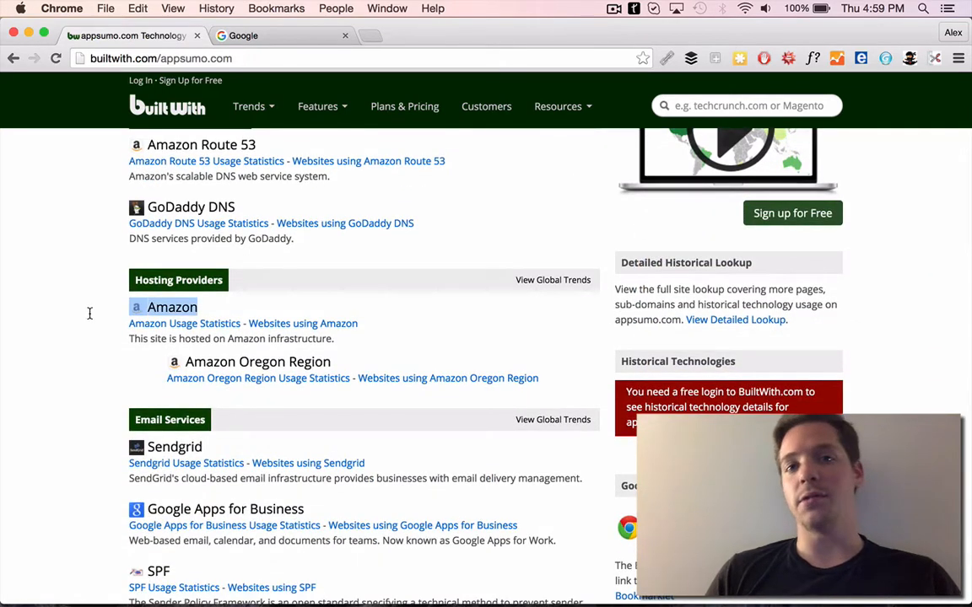
scroll(down, 3)
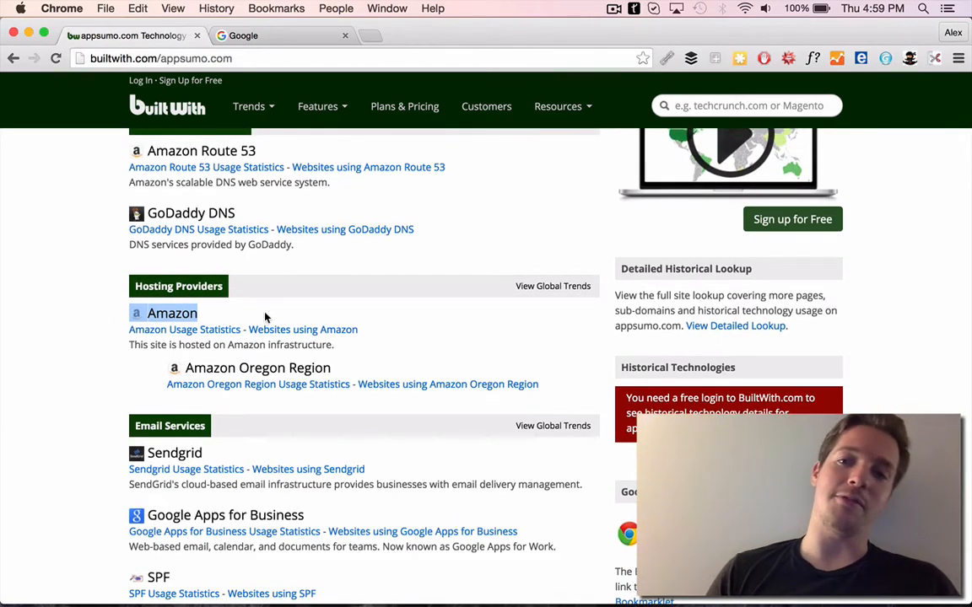
mouse_move(338, 345)
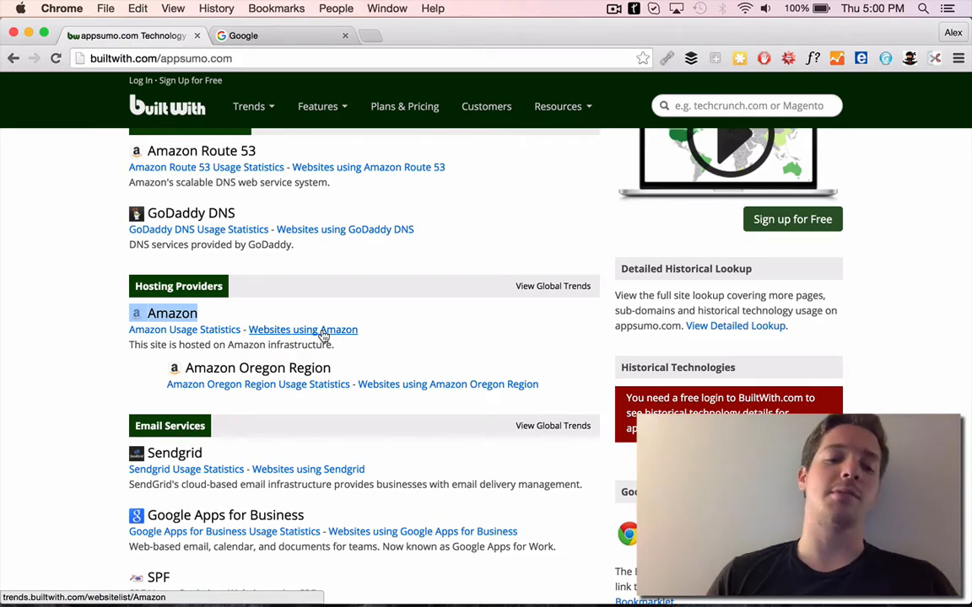
scroll(down, 3)
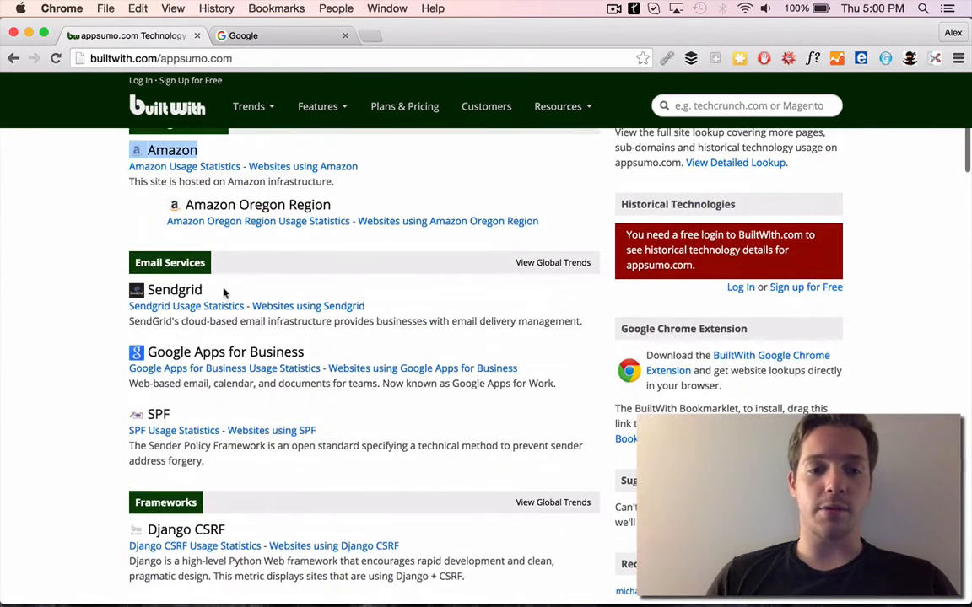
scroll(down, 3)
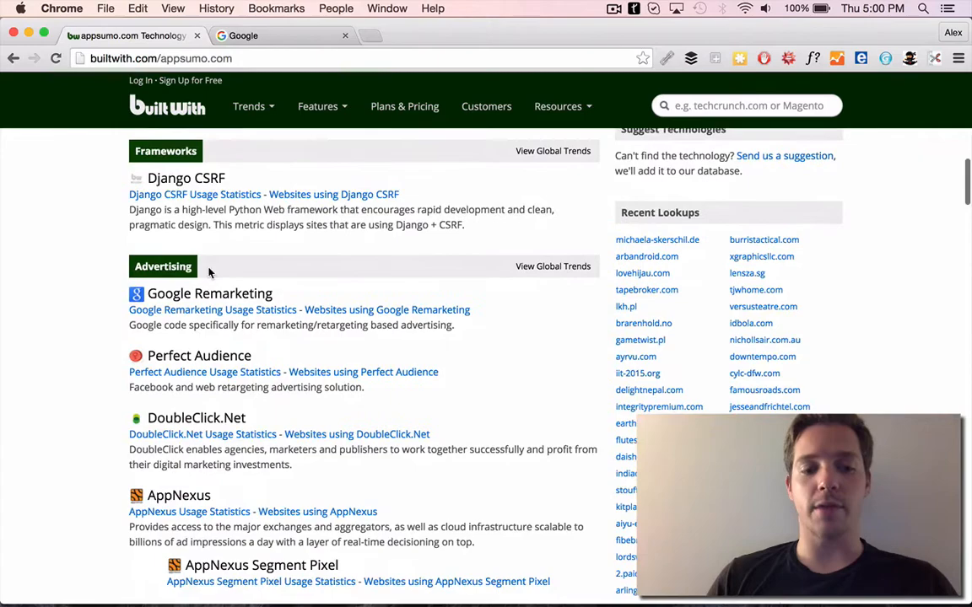
scroll(down, 3)
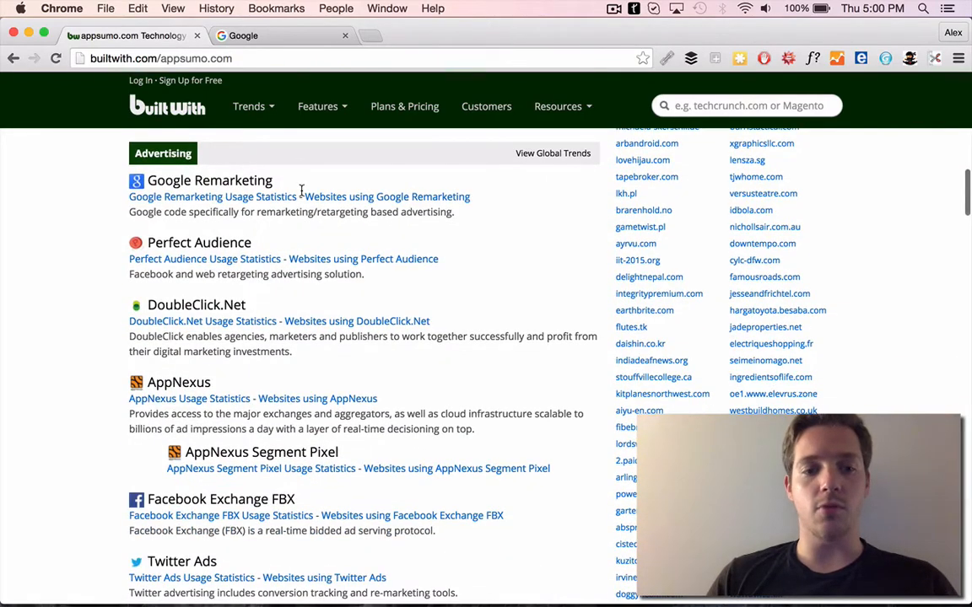
scroll(down, 3)
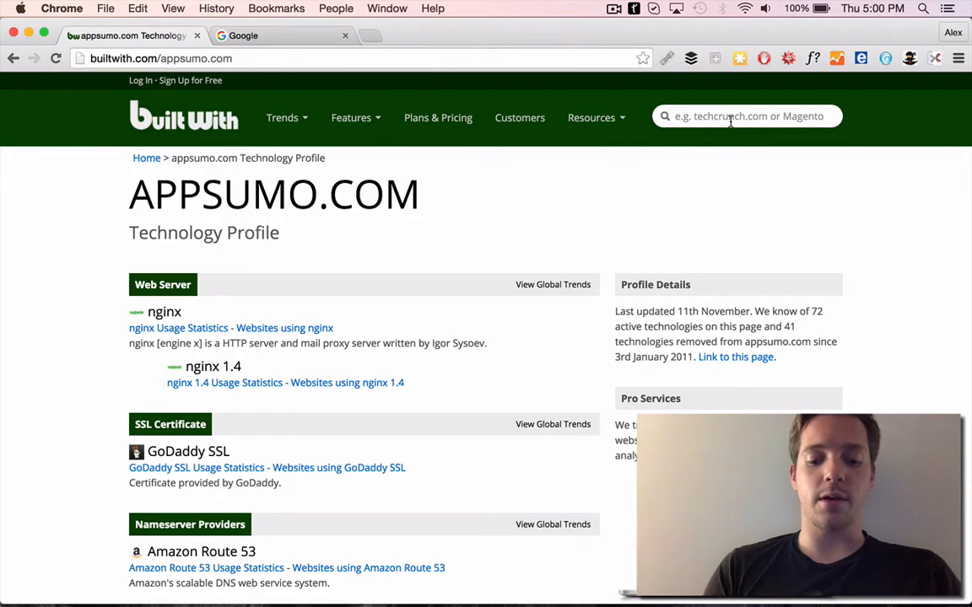
Look up techcrunch.com and browse its 146 technologies, including WordPress hosting, PHP and ad networks.
text(tech)
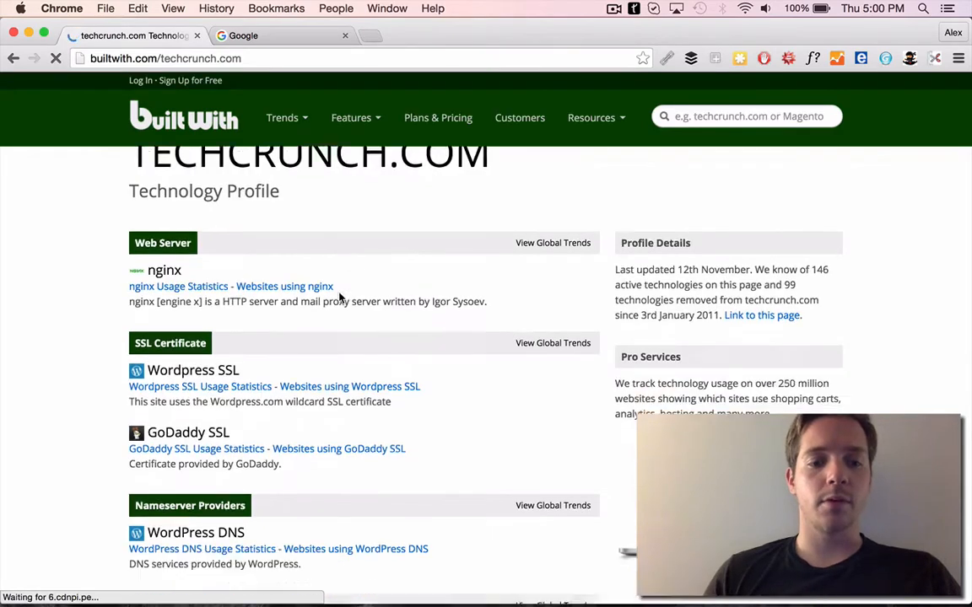
scroll(down, 3)
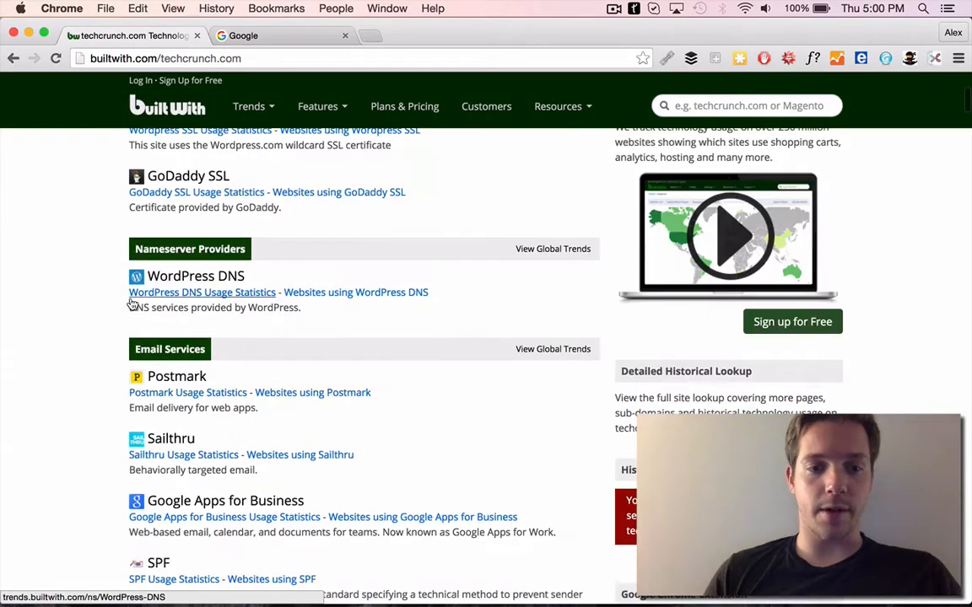
scroll(down, 3)
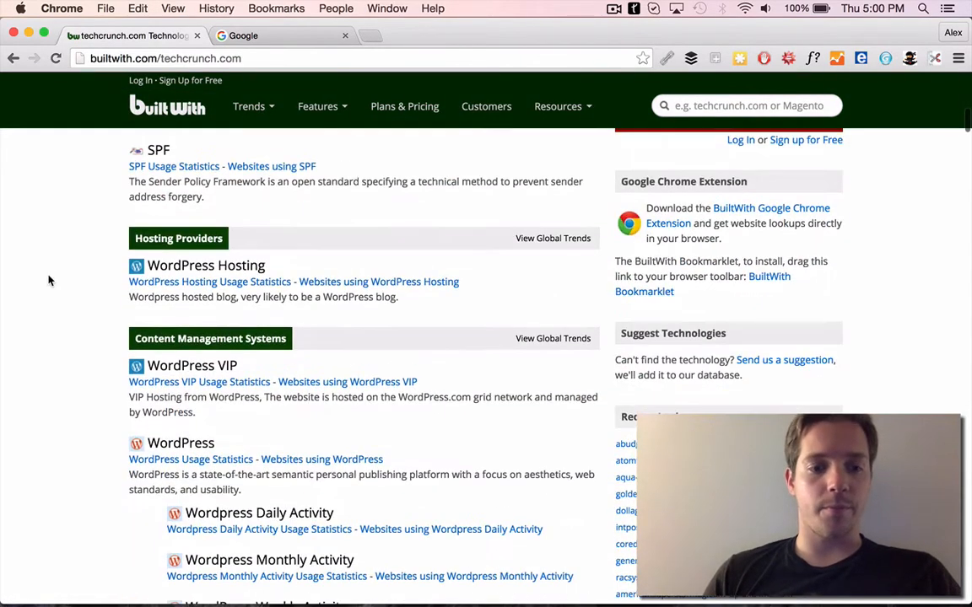
scroll(down, 3)
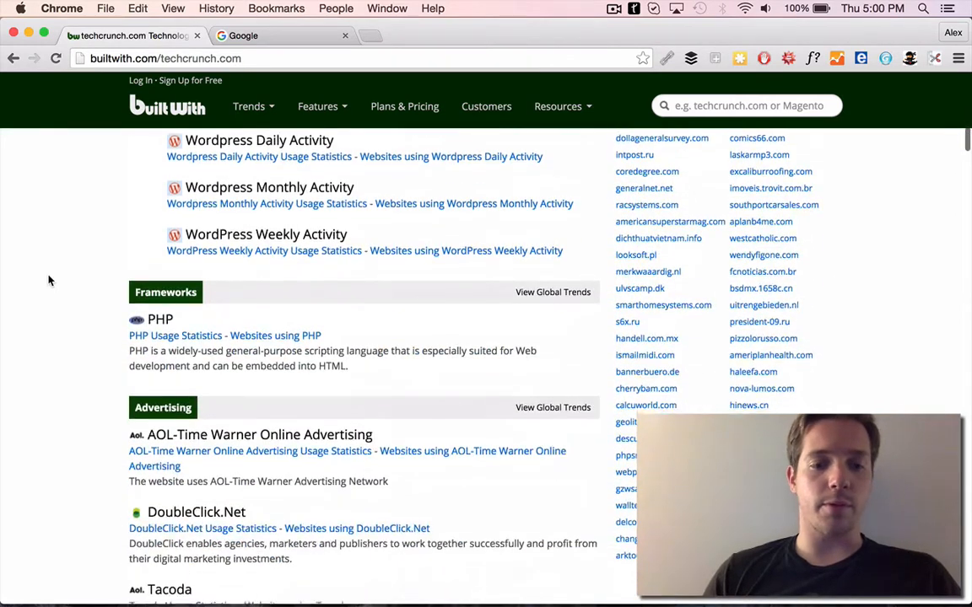
scroll(down, 3)
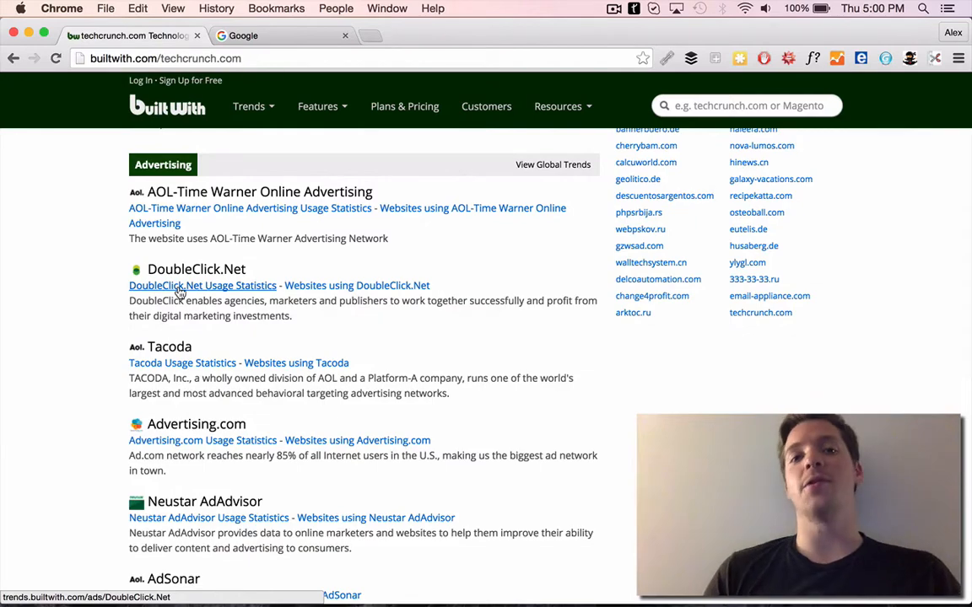
scroll(up, 3)
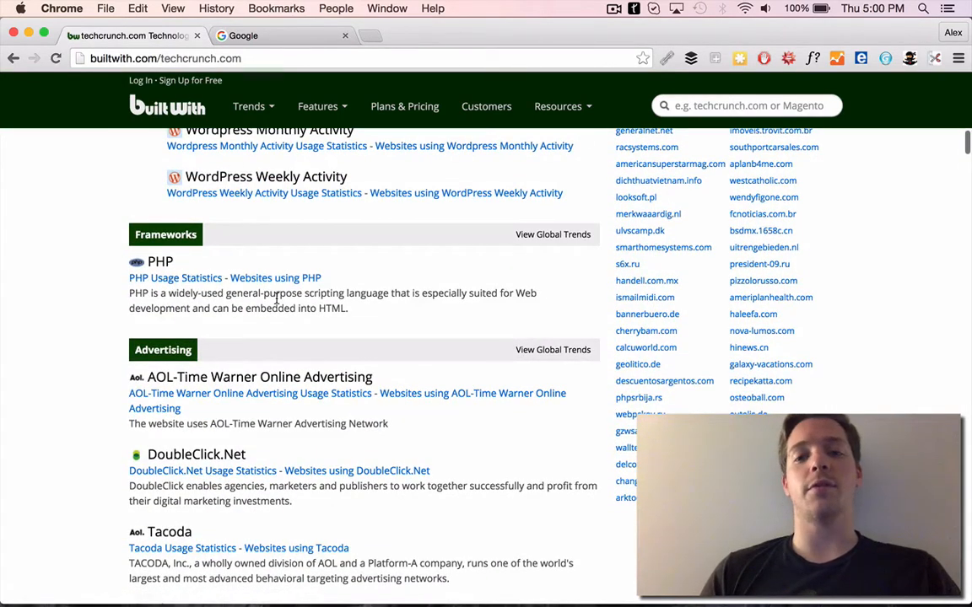
scroll(up, 3)
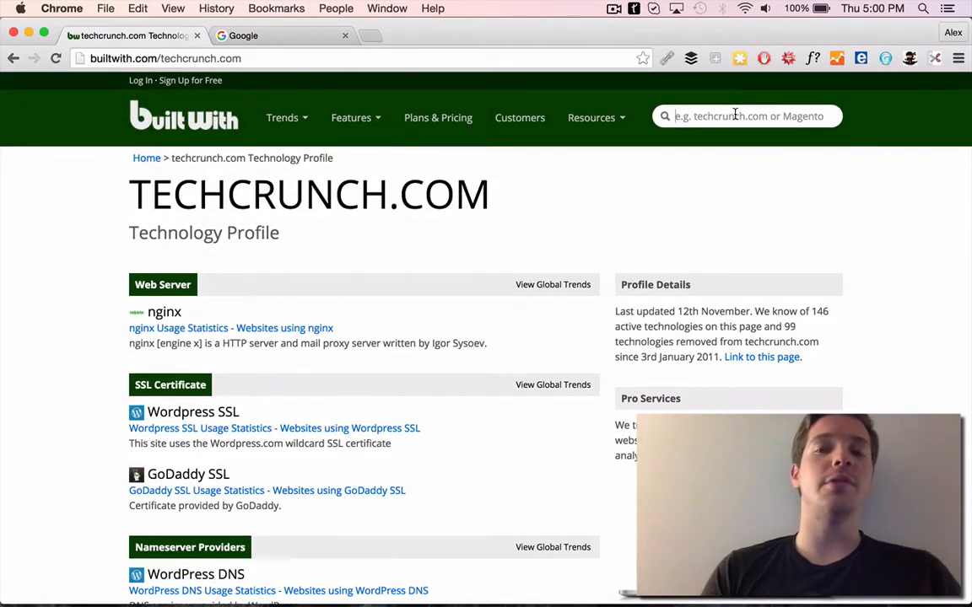
Look up inspirebeats.com and browse its 57 technologies, including nginx, Comodo SSL and WordPress.
text(inspire)
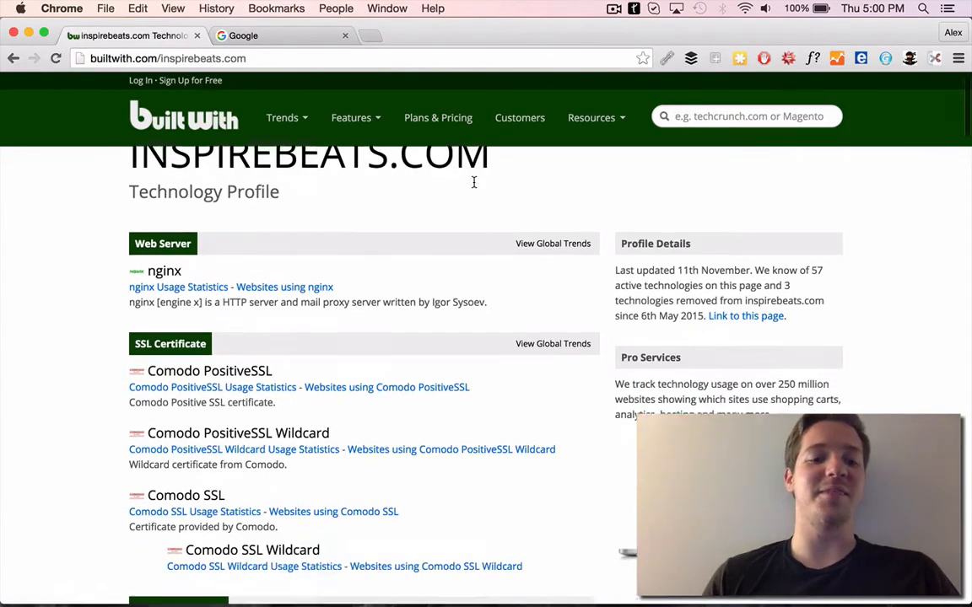
scroll(down, 3)
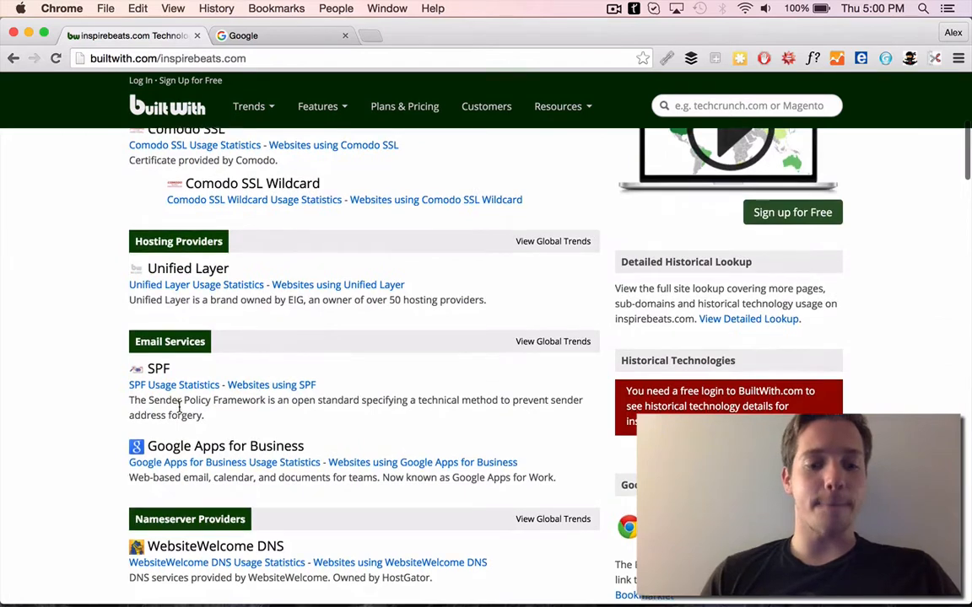
scroll(down, 3)
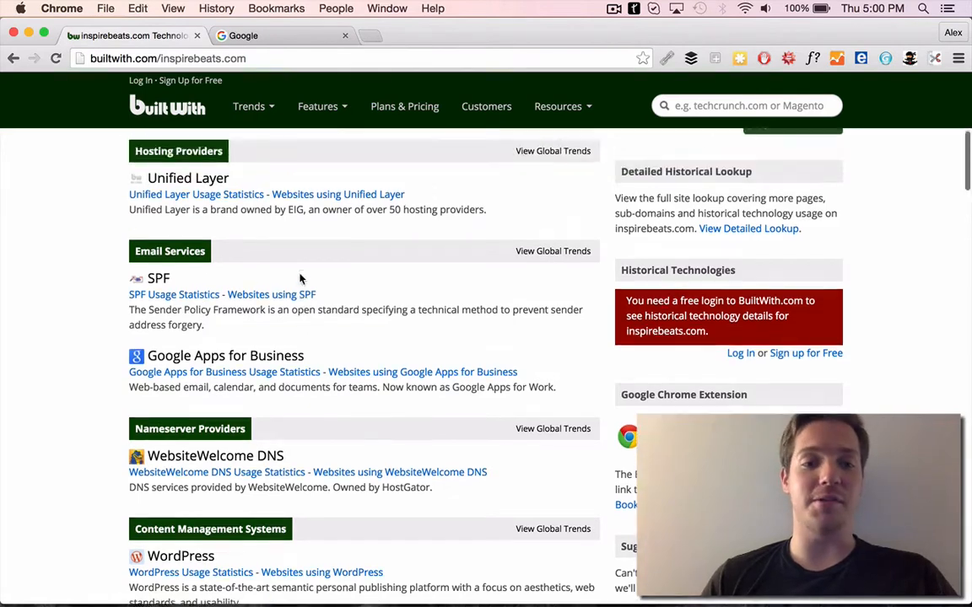
scroll(down, 3)
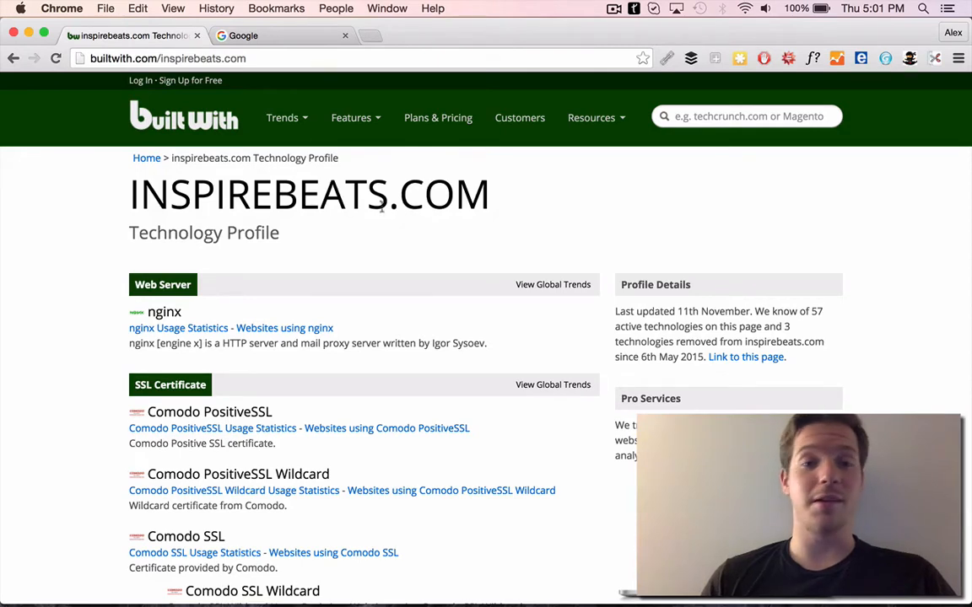
mouse_move(413, 117)
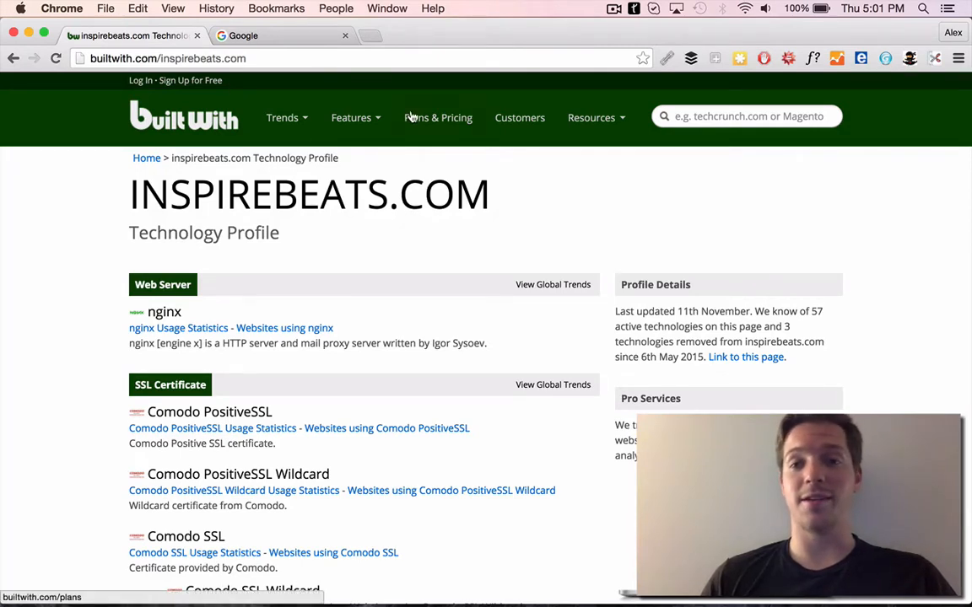